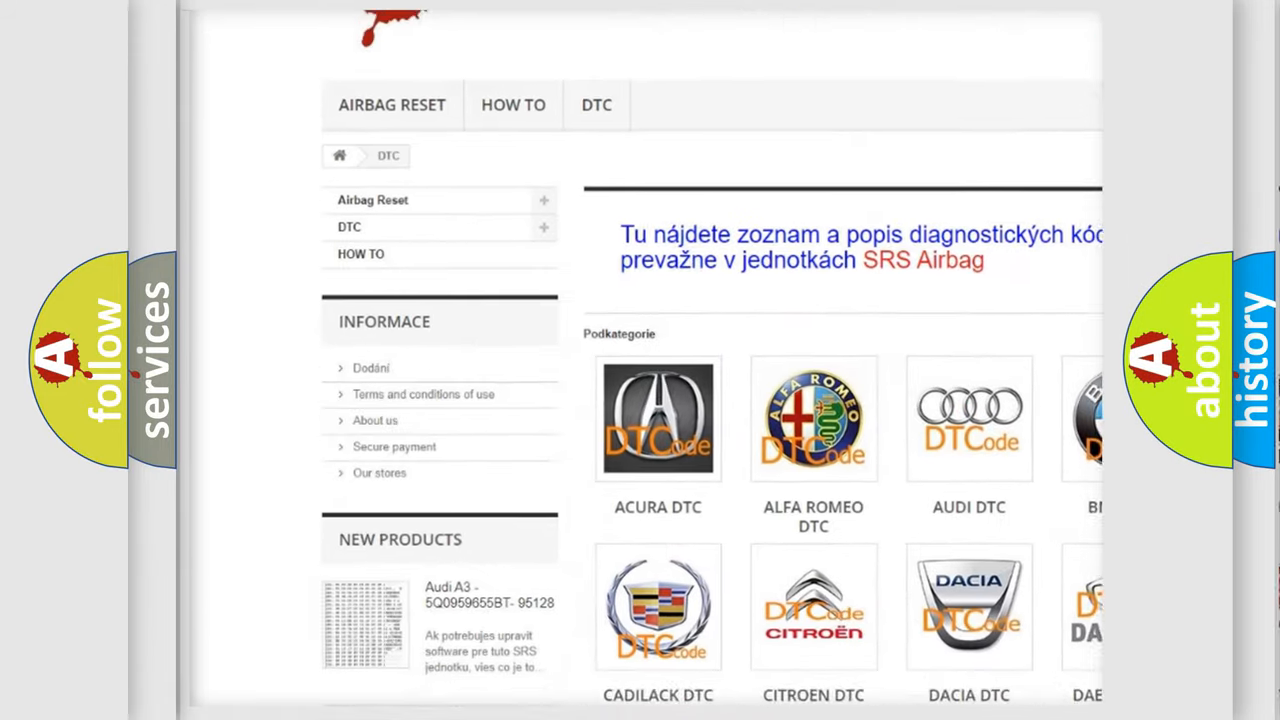
scroll("down", 3)
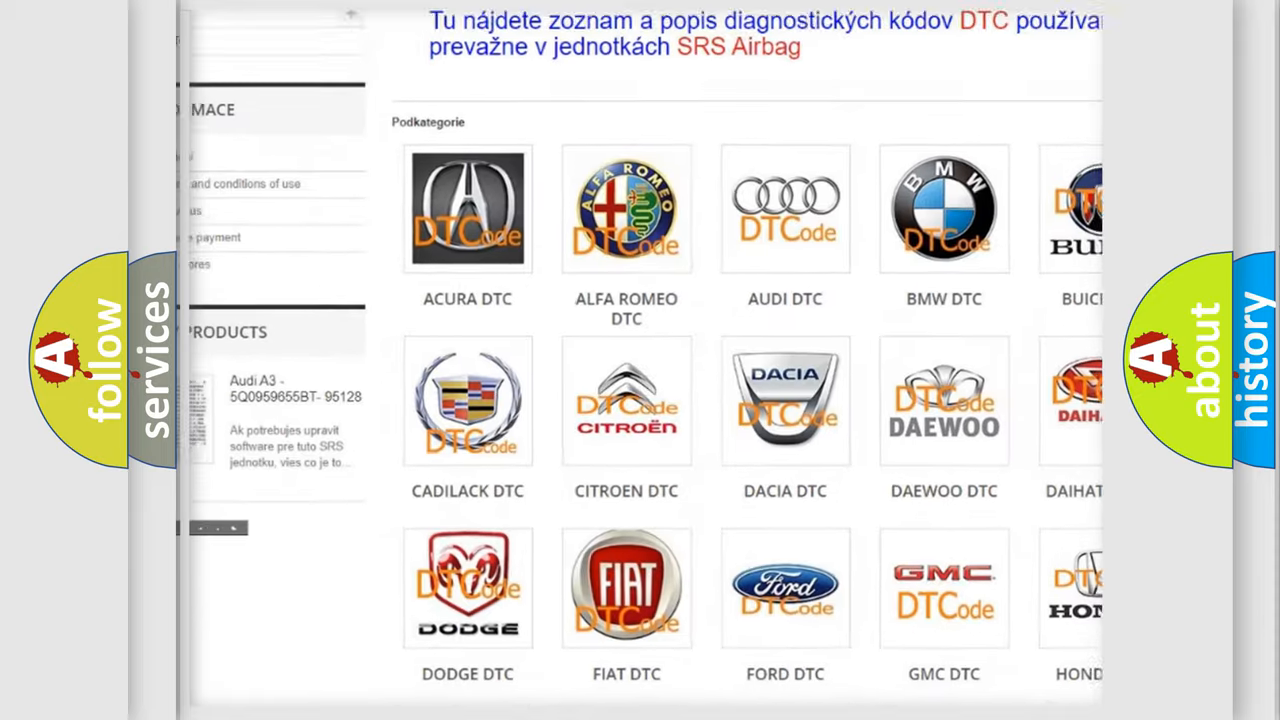
scroll("down", 3)
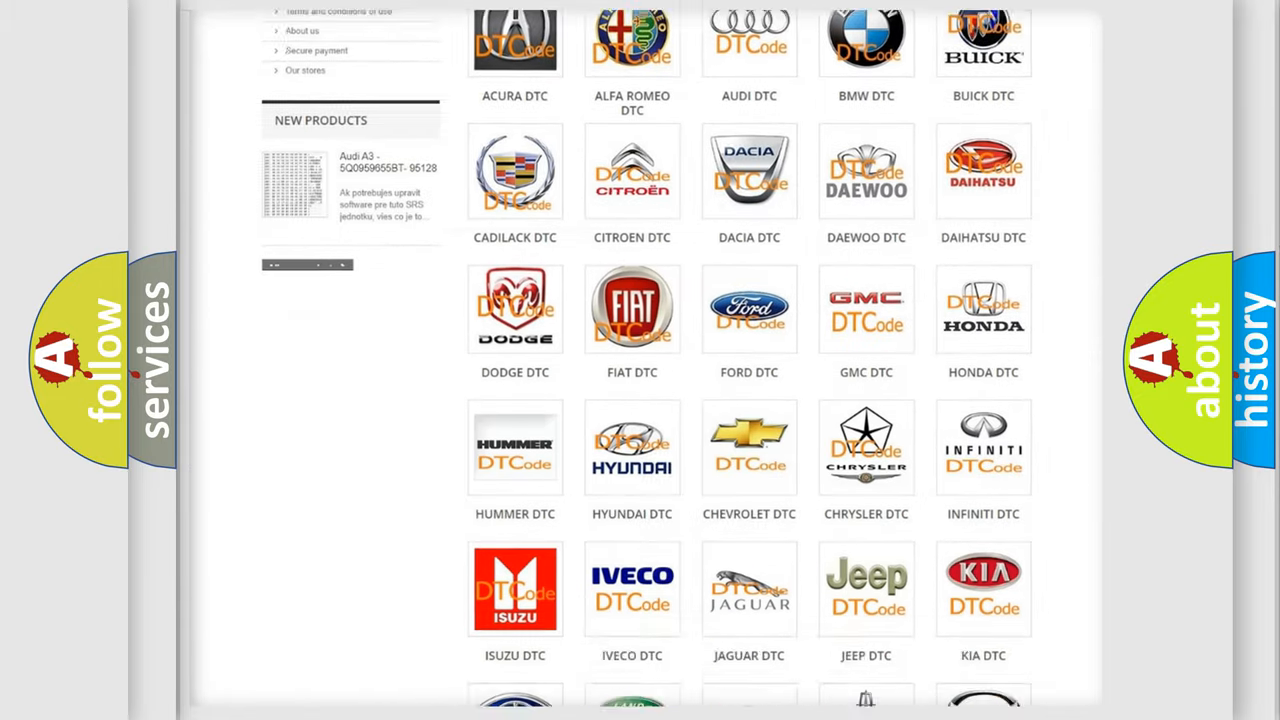
scroll("down", 3)
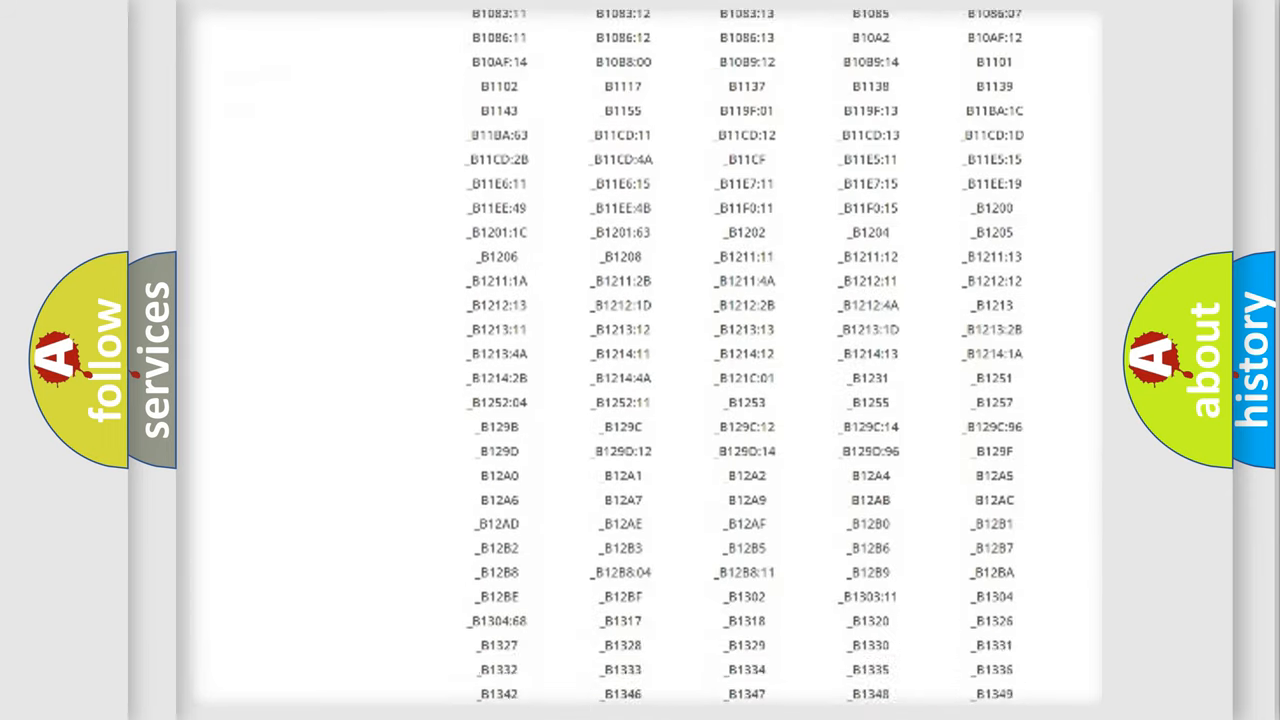
scroll("down", 3)
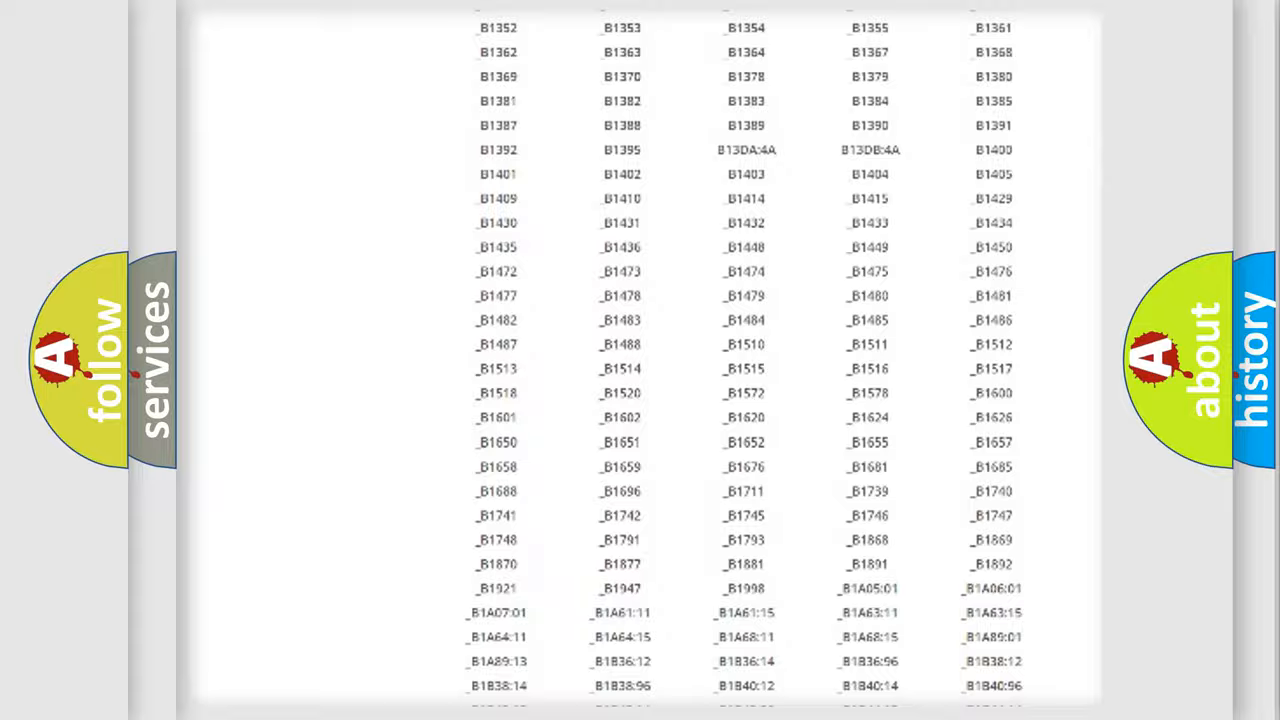